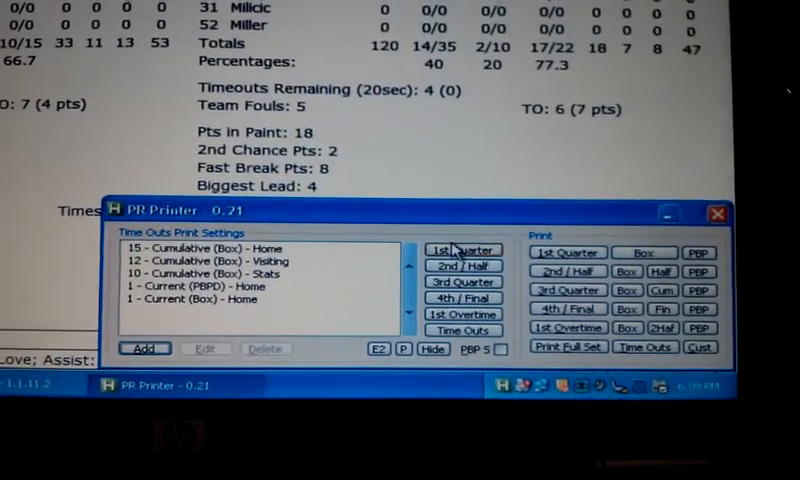
Review 1st Quarter, 2nd Half, 4th/Final, 1st Overtime and Time Outs settings, then save the edited Time Outs setting
click(464, 250)
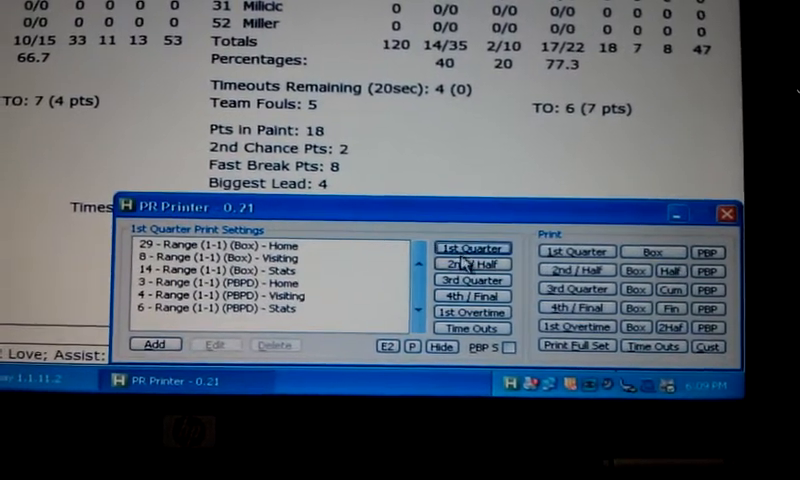
click(472, 272)
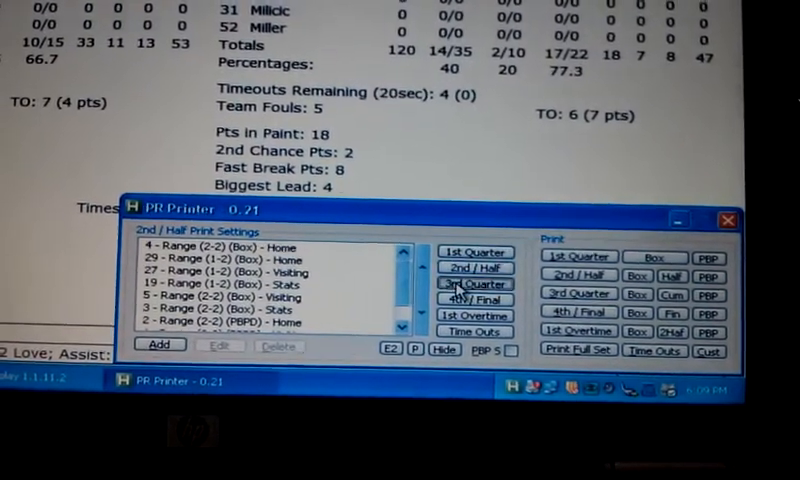
click(476, 300)
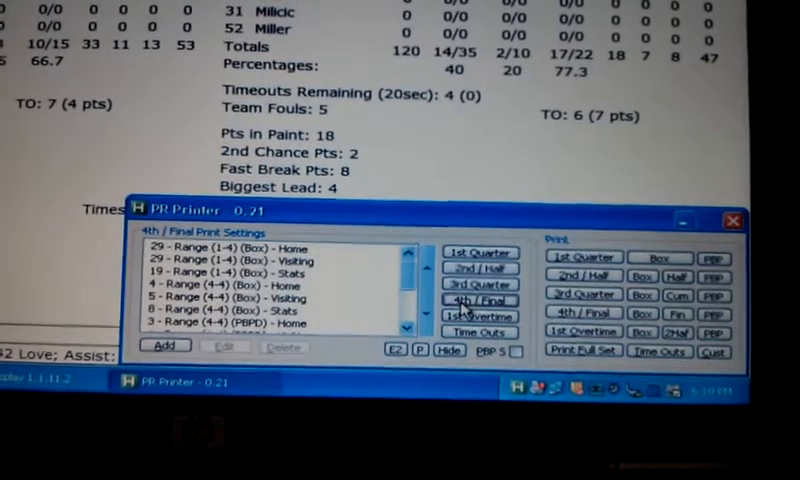
click(480, 318)
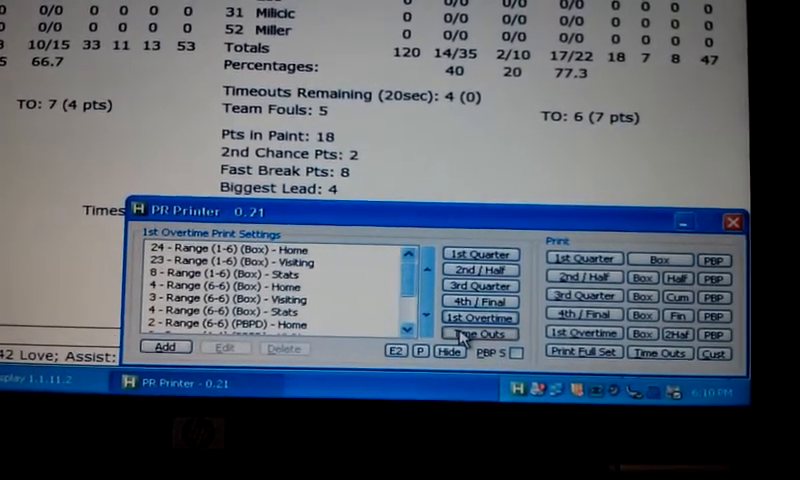
click(480, 334)
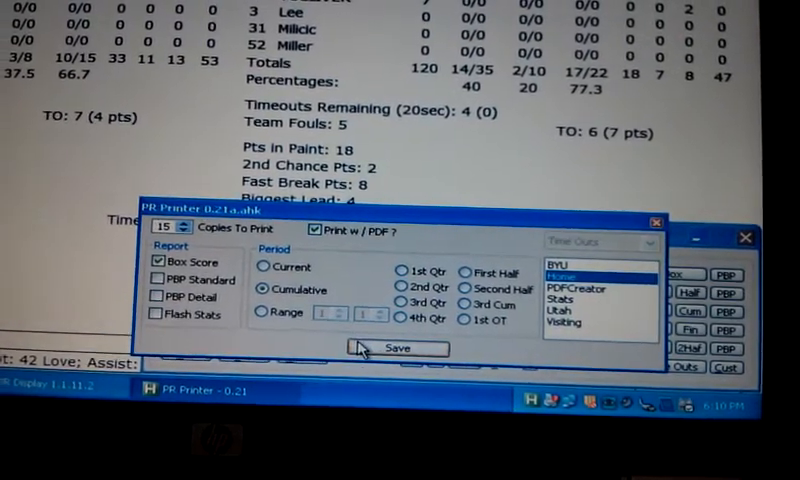
click(396, 348)
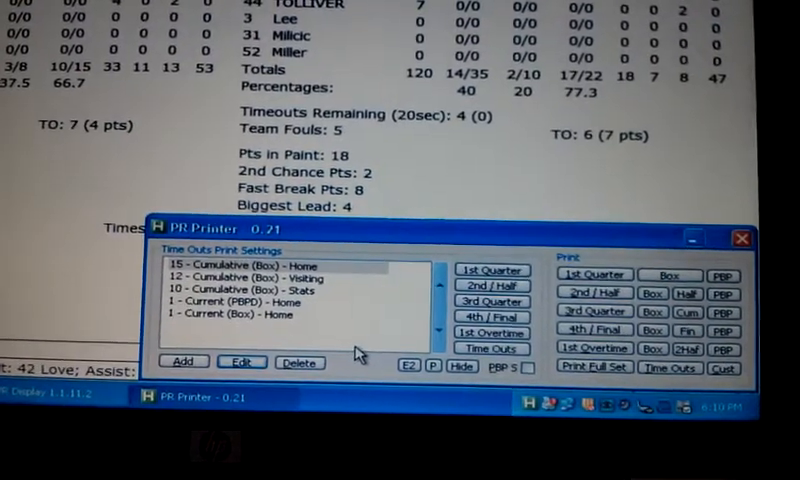